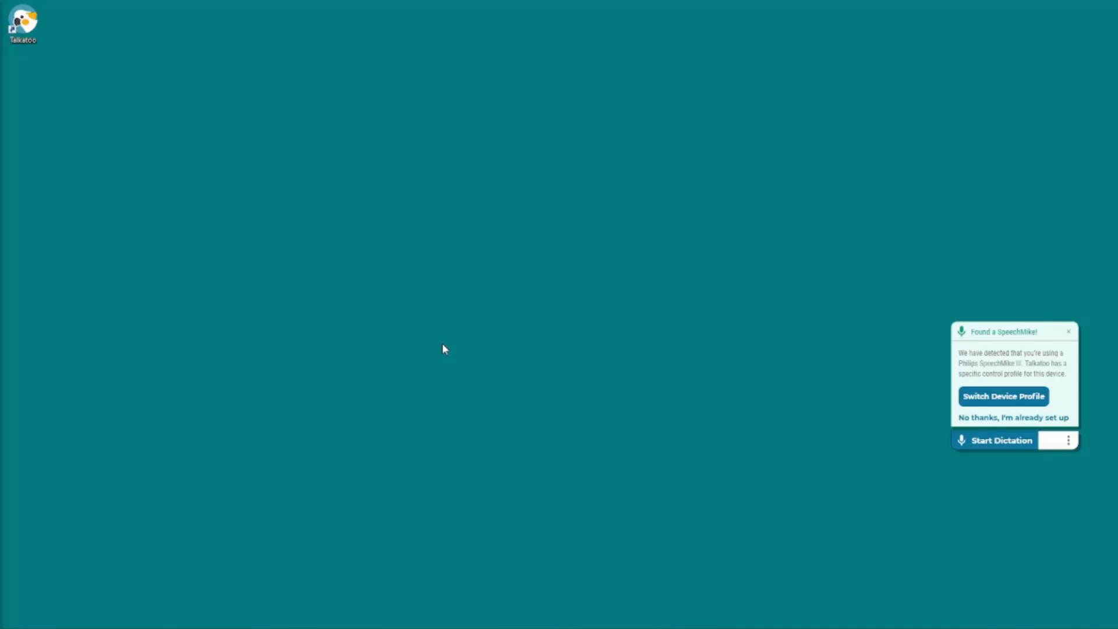
{"action": "mouse_move", "coordinate": [965, 435]}
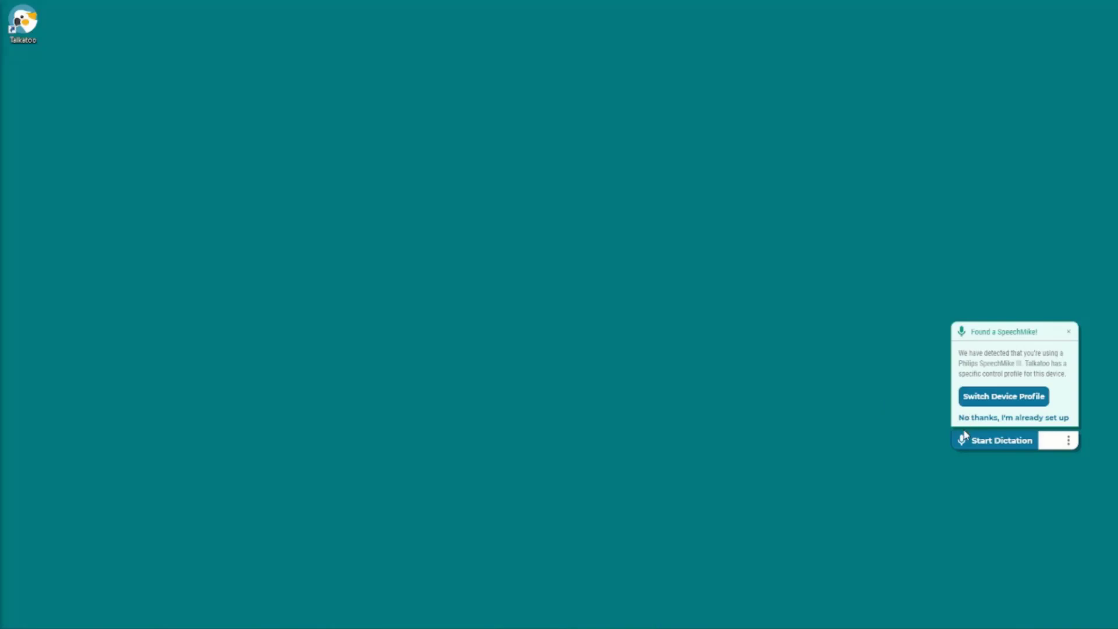
{"action": "mouse_move", "coordinate": [912, 470]}
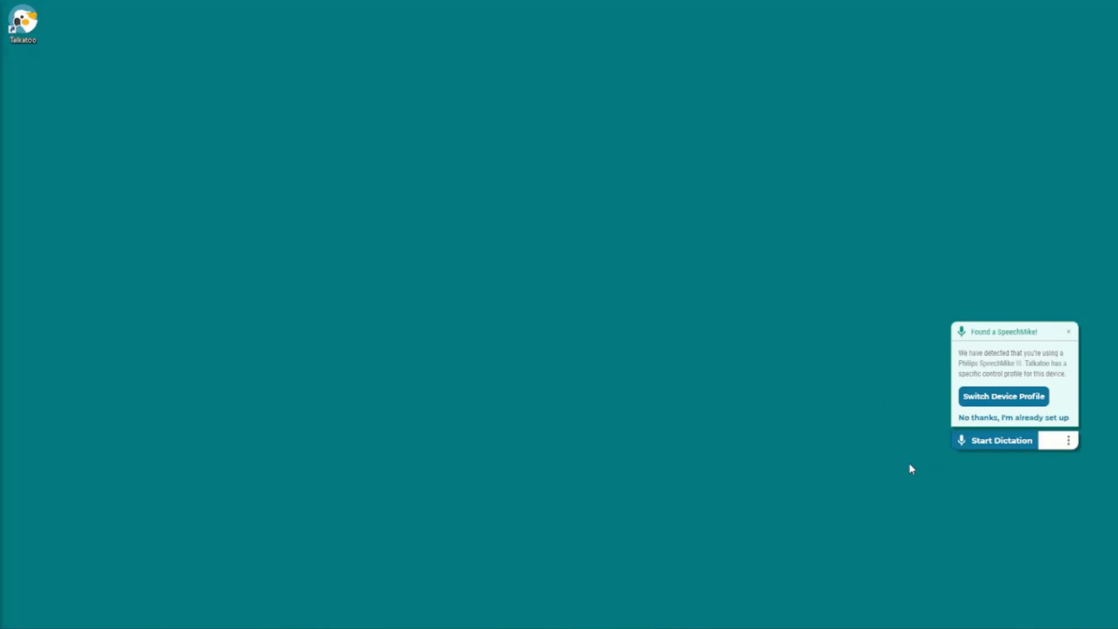
{"action": "mouse_move", "coordinate": [592, 405]}
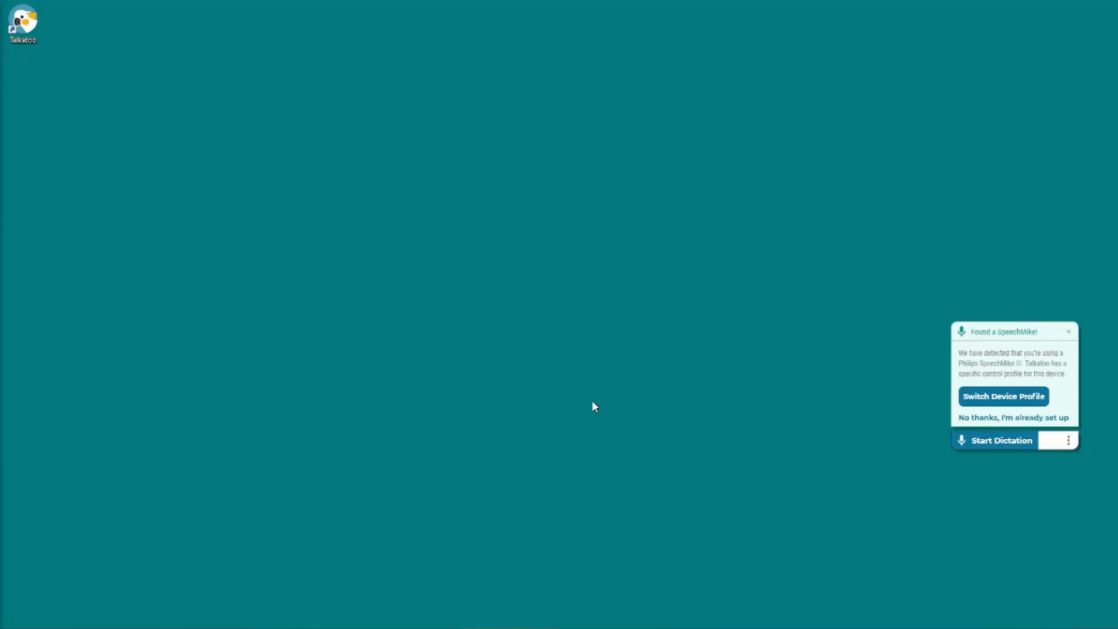
{"action": "mouse_move", "coordinate": [903, 423]}
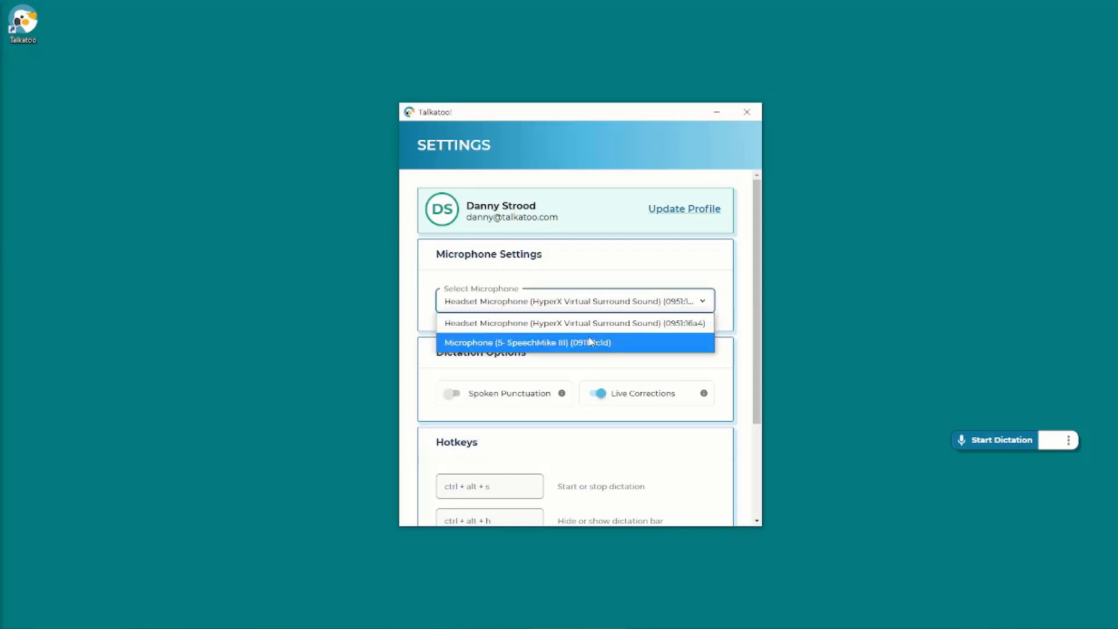
Choose Microphone (5- SpeechMike III) as Talkatoo's microphone
{"action": "left_click", "coordinate": [566, 343]}
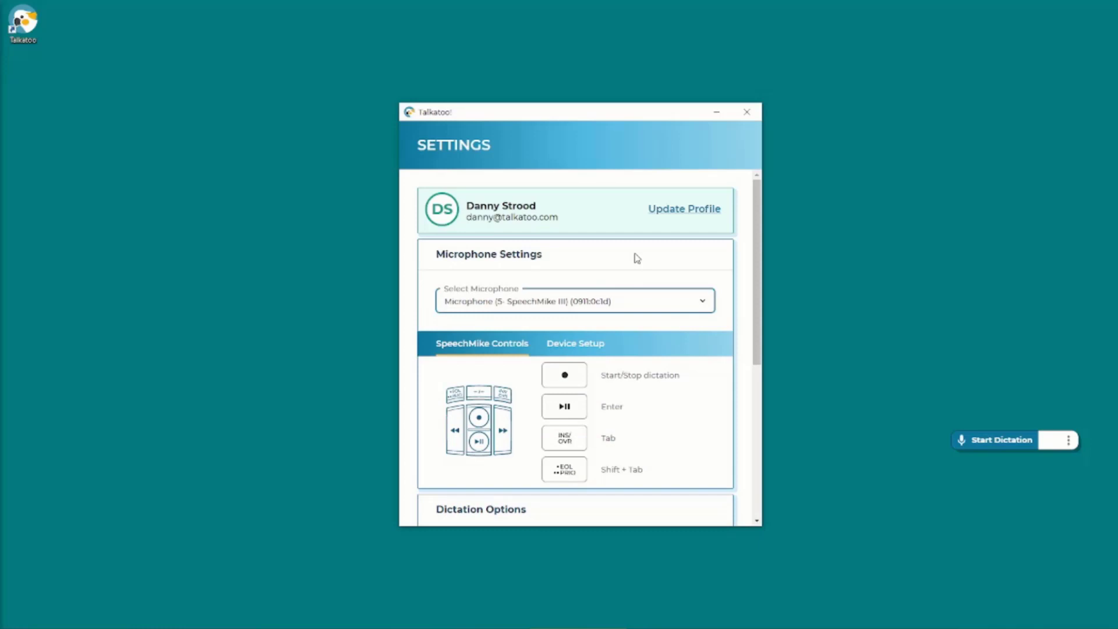
{"action": "mouse_move", "coordinate": [482, 311]}
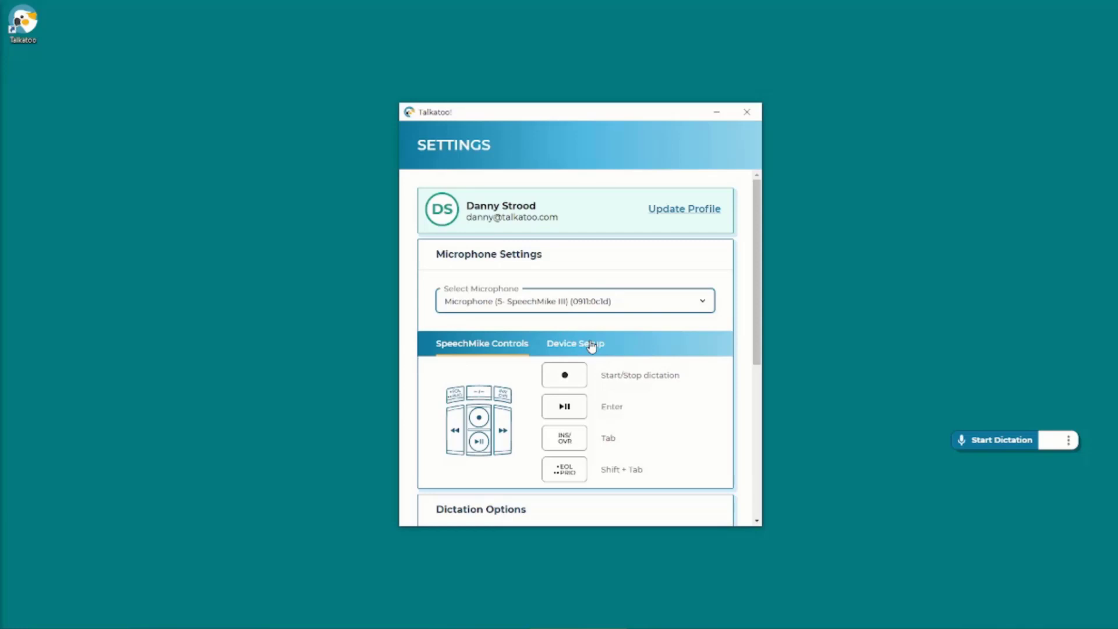
Show the Device Setup instructions and read the four SpeechMike configuration steps
{"action": "left_click", "coordinate": [576, 343]}
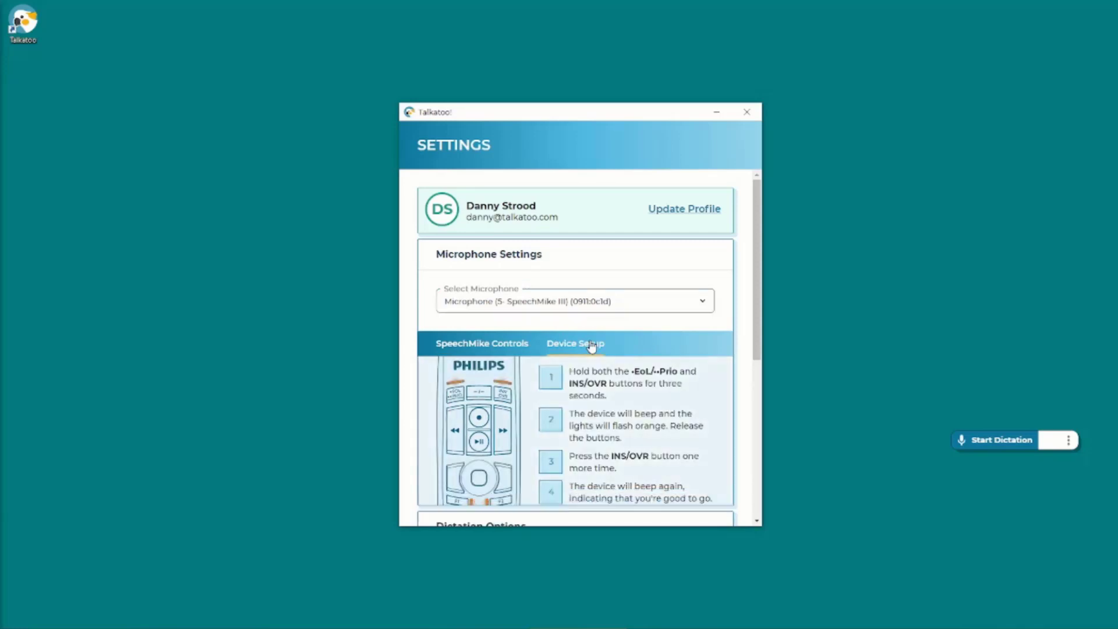
{"action": "scroll", "scroll_direction": "down", "scroll_amount": 3}
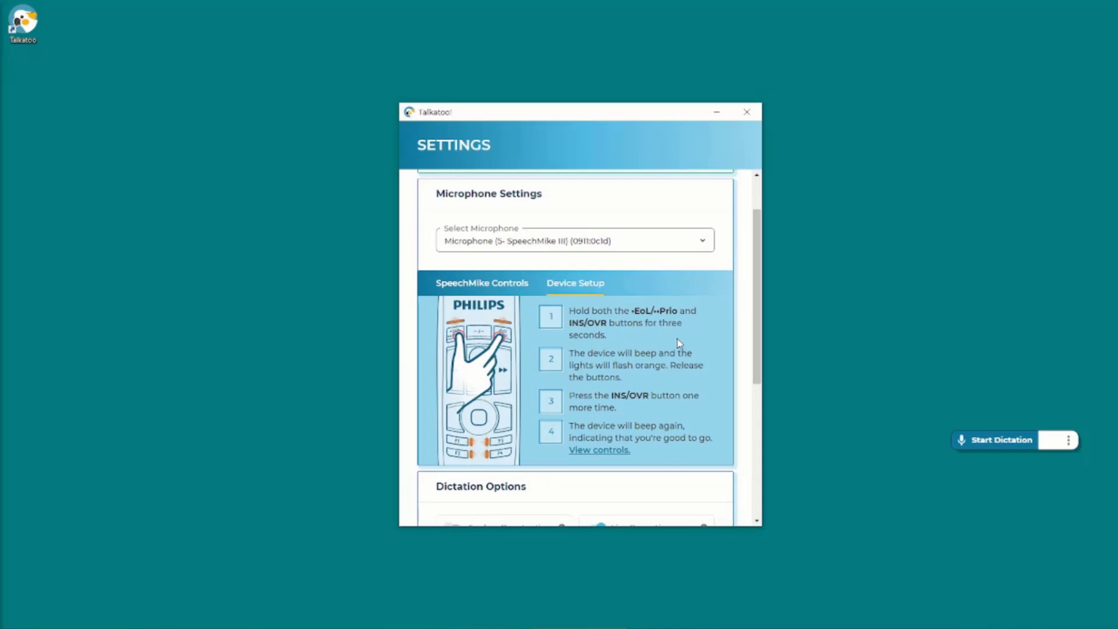
{"action": "mouse_move", "coordinate": [696, 339]}
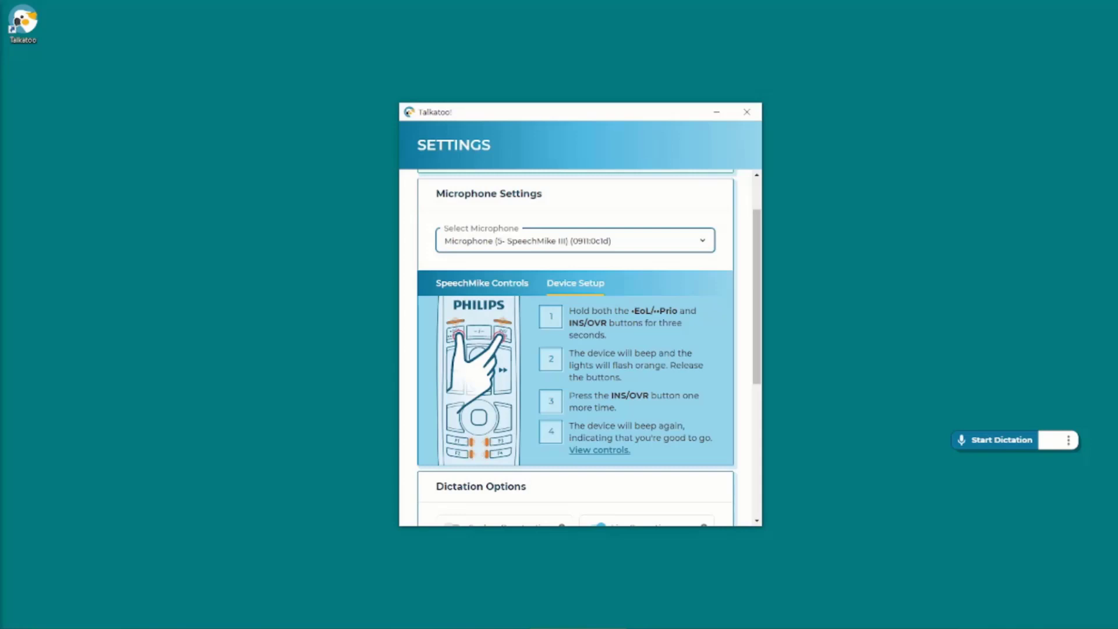
{"action": "mouse_move", "coordinate": [480, 285]}
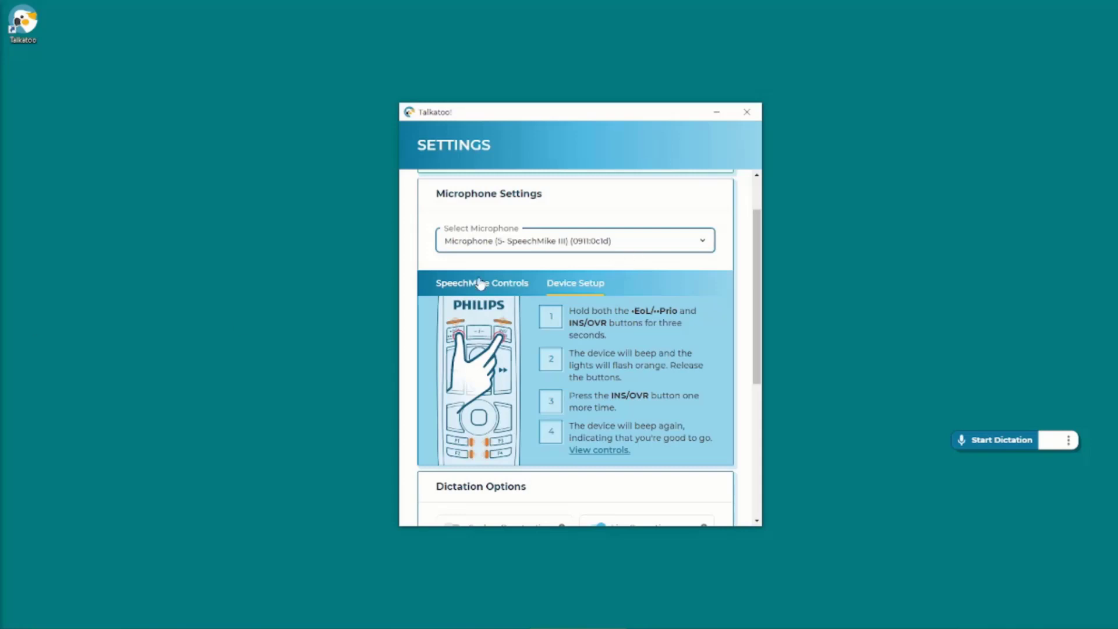
Return to the SpeechMike Controls view listing the button-to-action mappings
{"action": "left_click", "coordinate": [481, 283]}
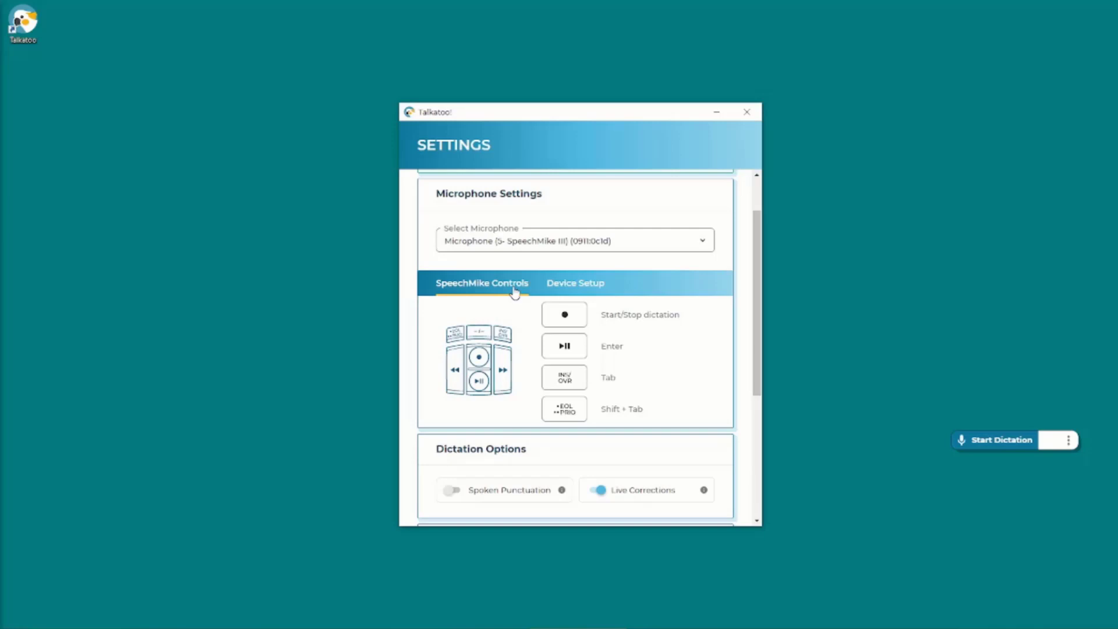
{"action": "mouse_move", "coordinate": [586, 444]}
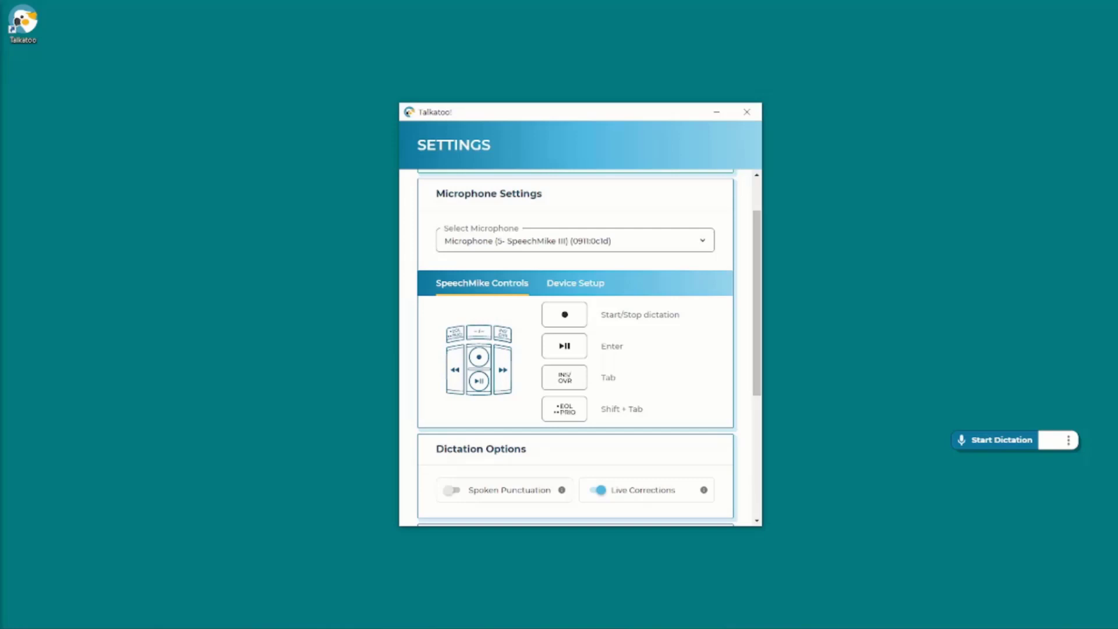
{"action": "mouse_move", "coordinate": [742, 377]}
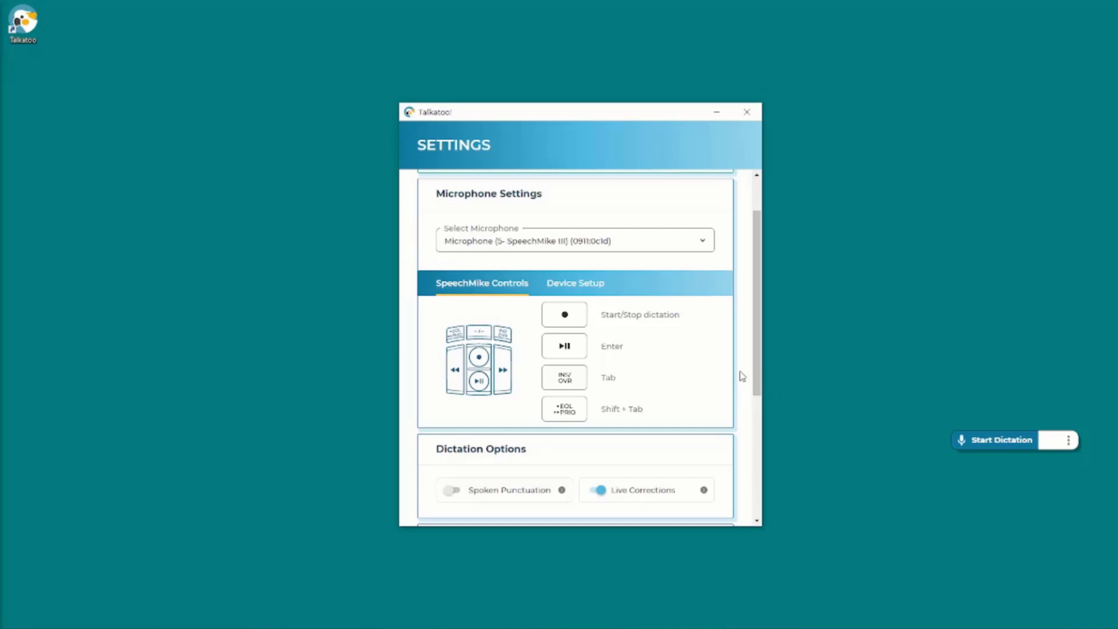
{"action": "mouse_move", "coordinate": [690, 360]}
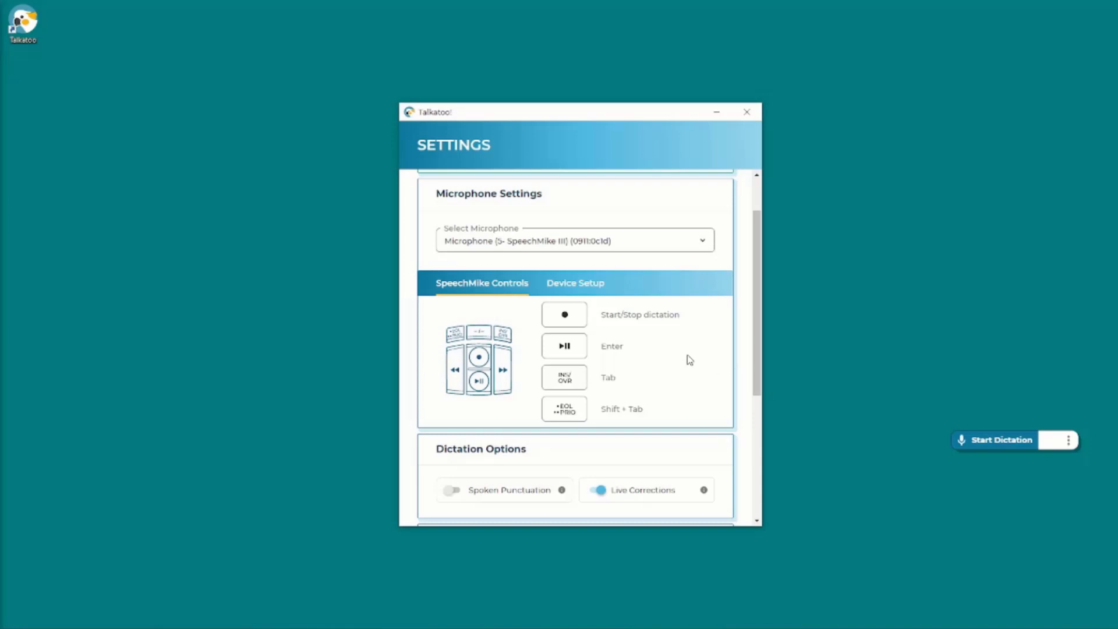
{"action": "mouse_move", "coordinate": [586, 383]}
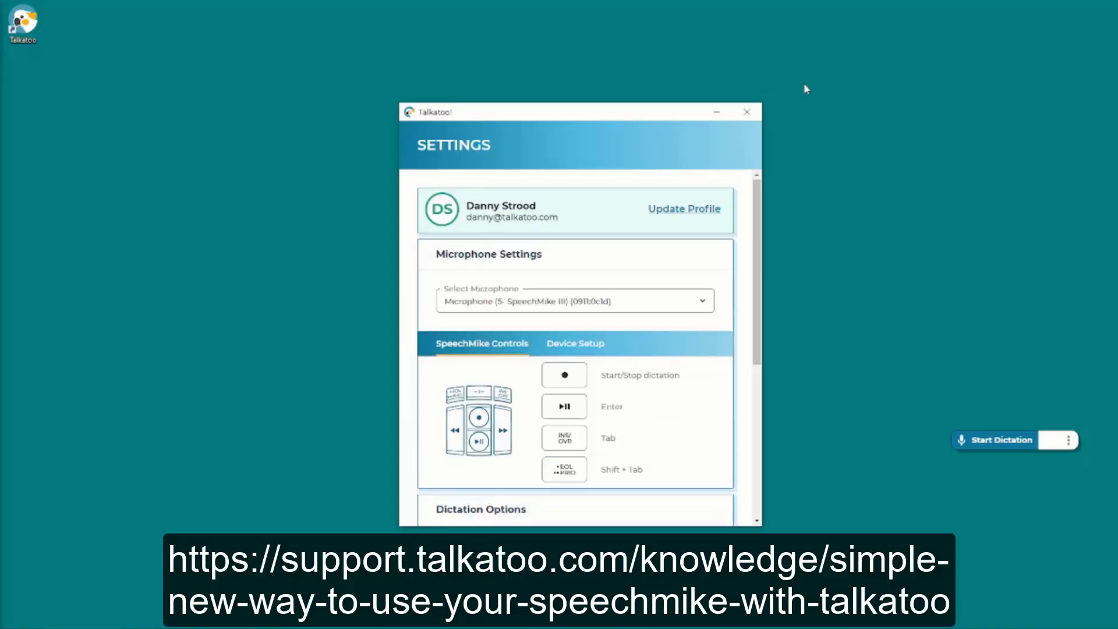
Bring DVMAX forward with Jake's treatment plans patient window in front
{"action": "left_click", "coordinate": [747, 111]}
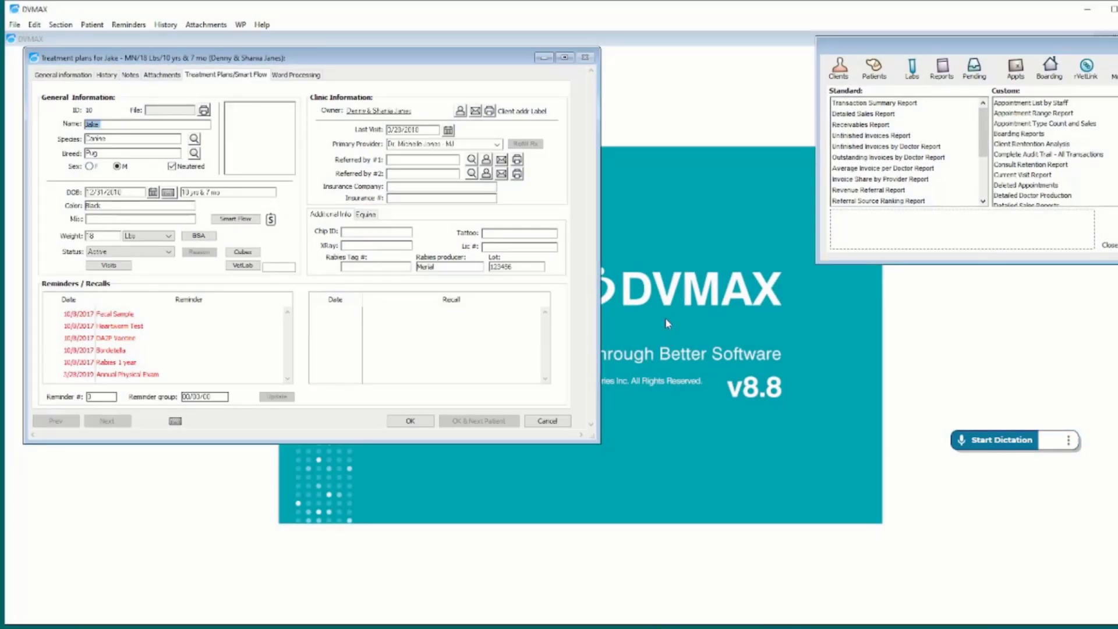
{"action": "mouse_move", "coordinate": [532, 333]}
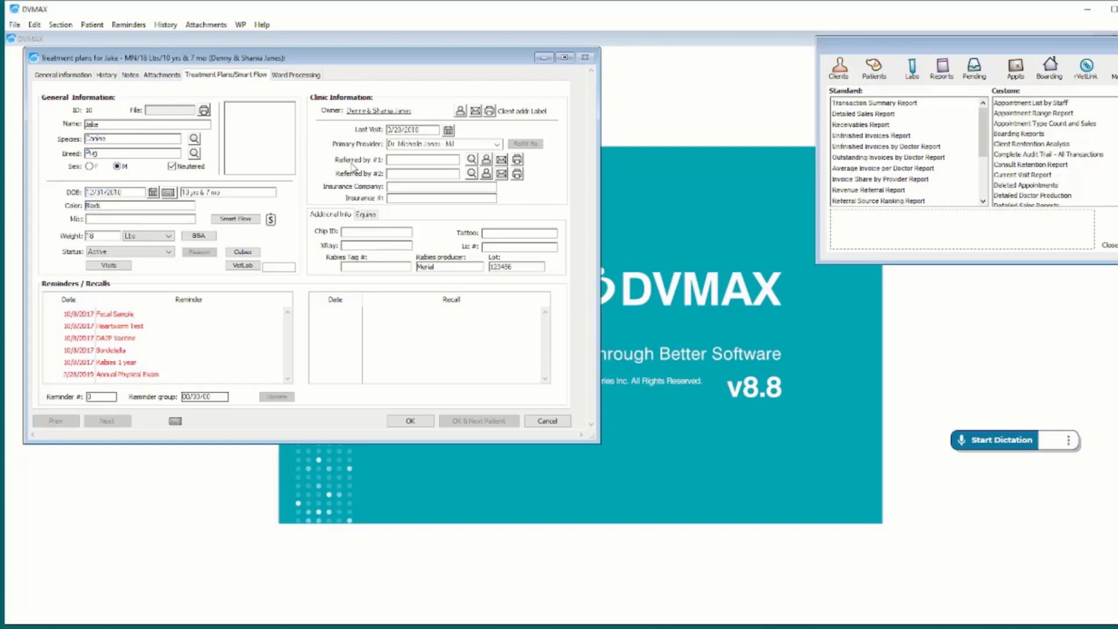
{"action": "double_click", "coordinate": [97, 205]}
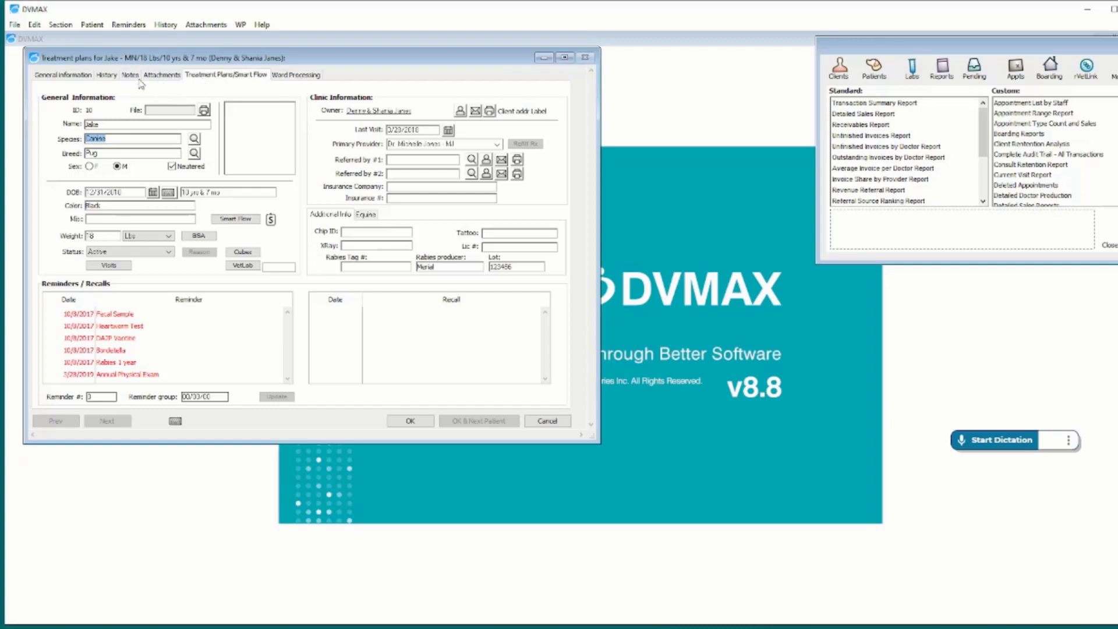
Dictate into Jake's Major Problems field a sentence about Talkatoo listening and recording everything said
{"action": "left_click", "coordinate": [131, 75]}
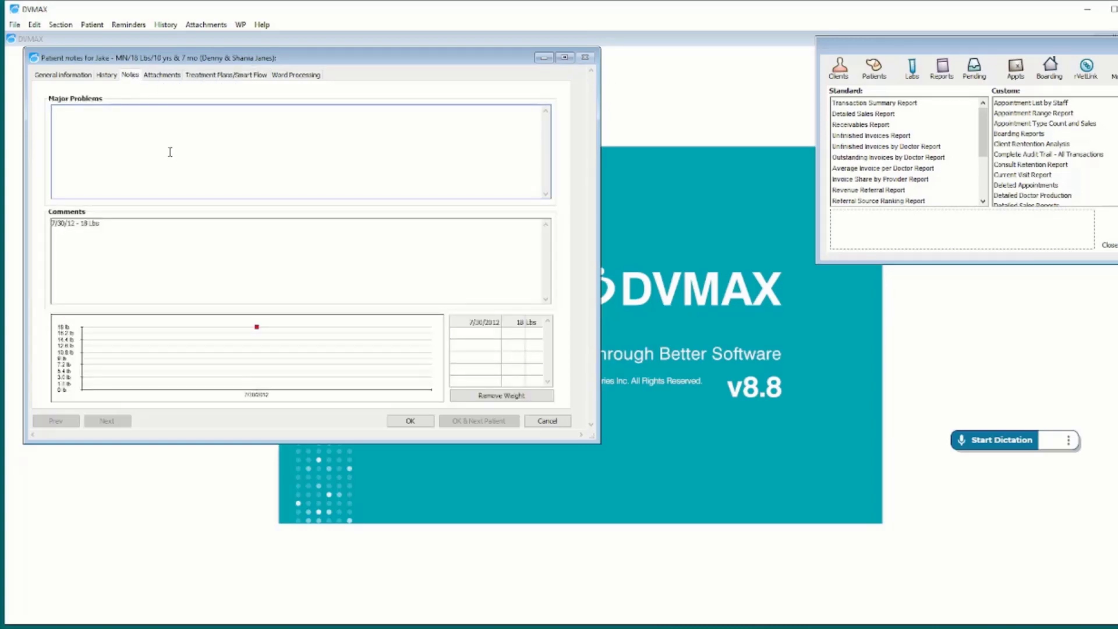
{"action": "left_click", "coordinate": [996, 440]}
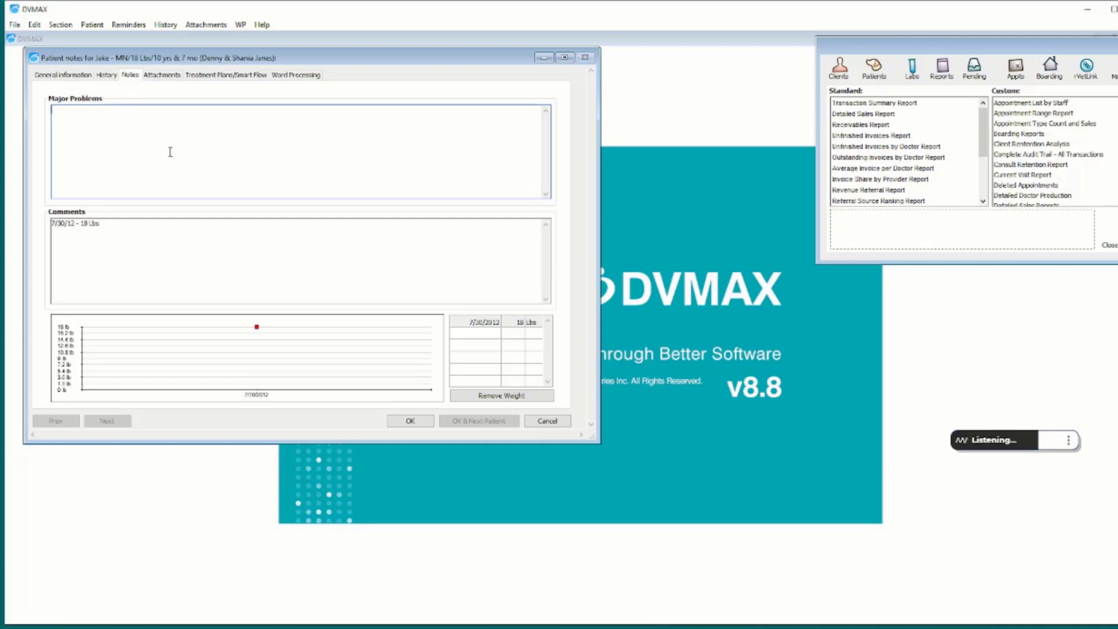
{"action": "type", "text": "and you notice"}
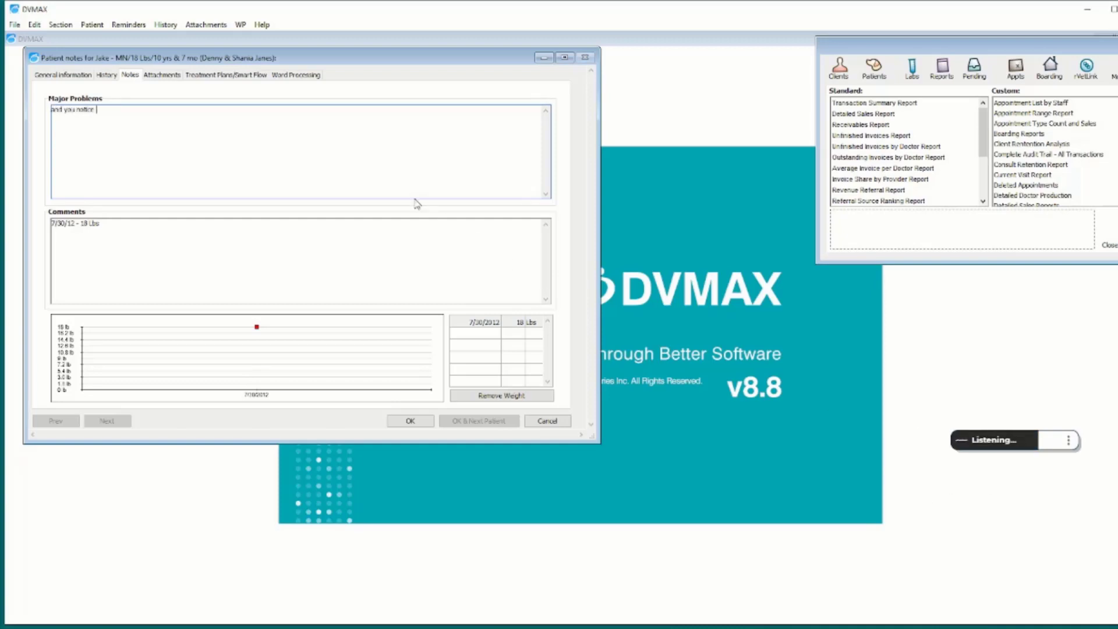
{"action": "type", "text": "how it's now listening, and It is now recording everything that I say."}
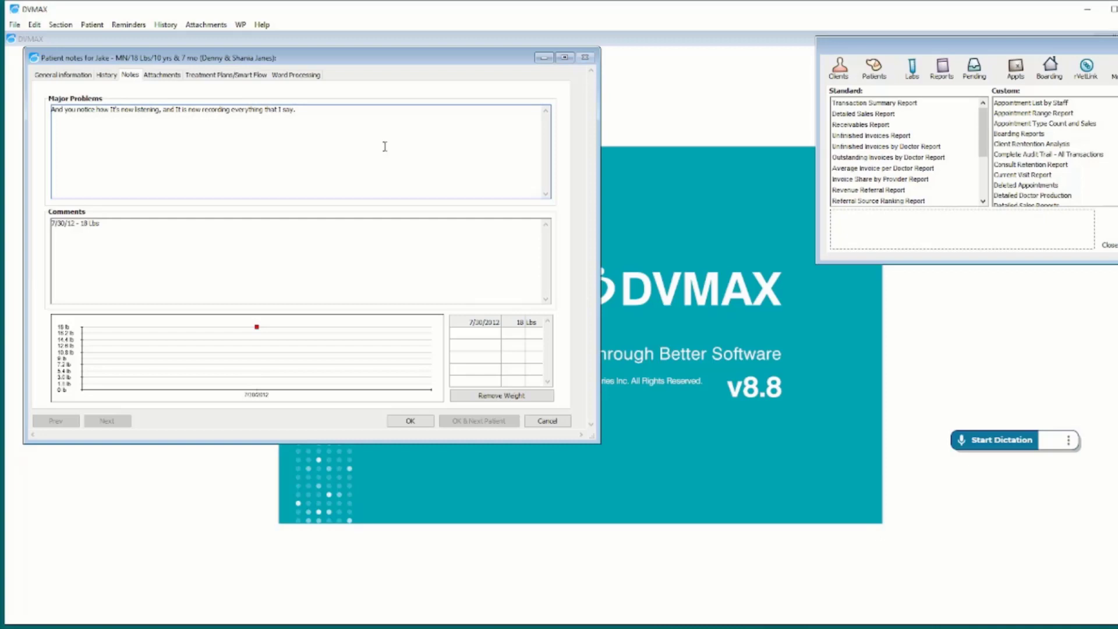
{"action": "left_click", "coordinate": [301, 109]}
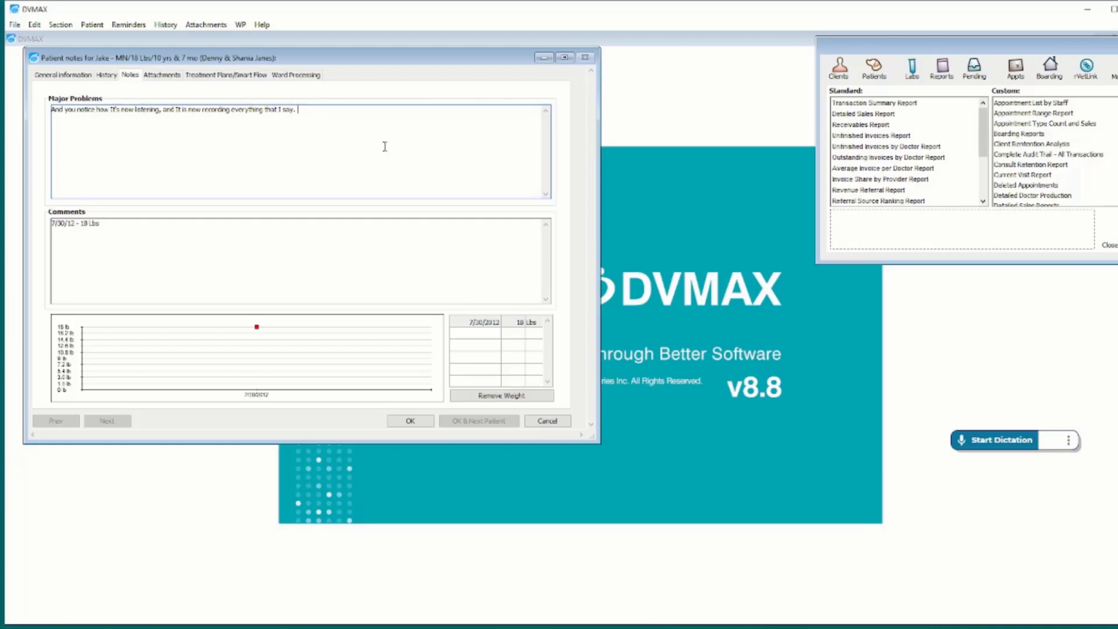